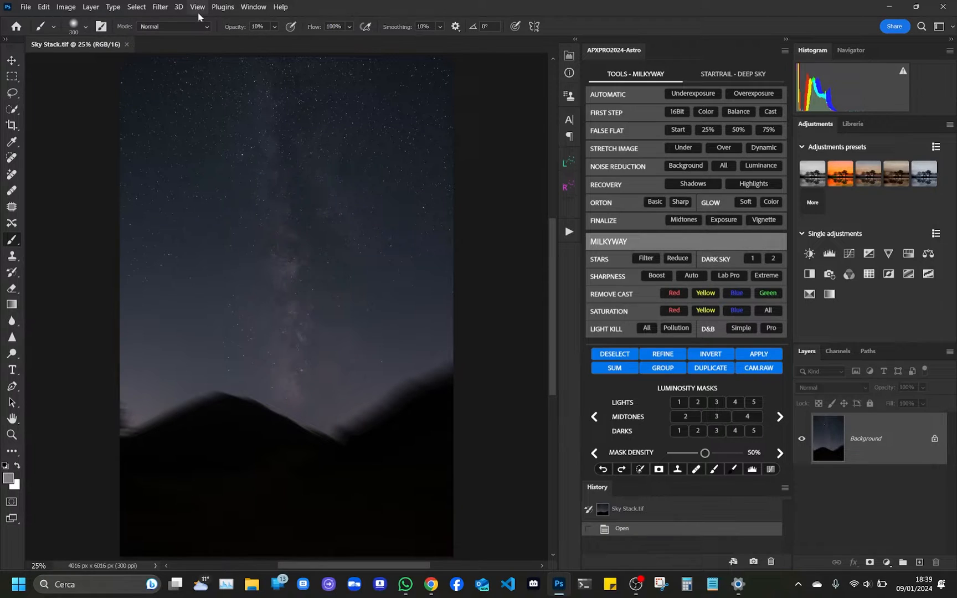
Browse the Astro Panel X Pro tool groups and return to the Milky Way tools.
left_click(222, 7)
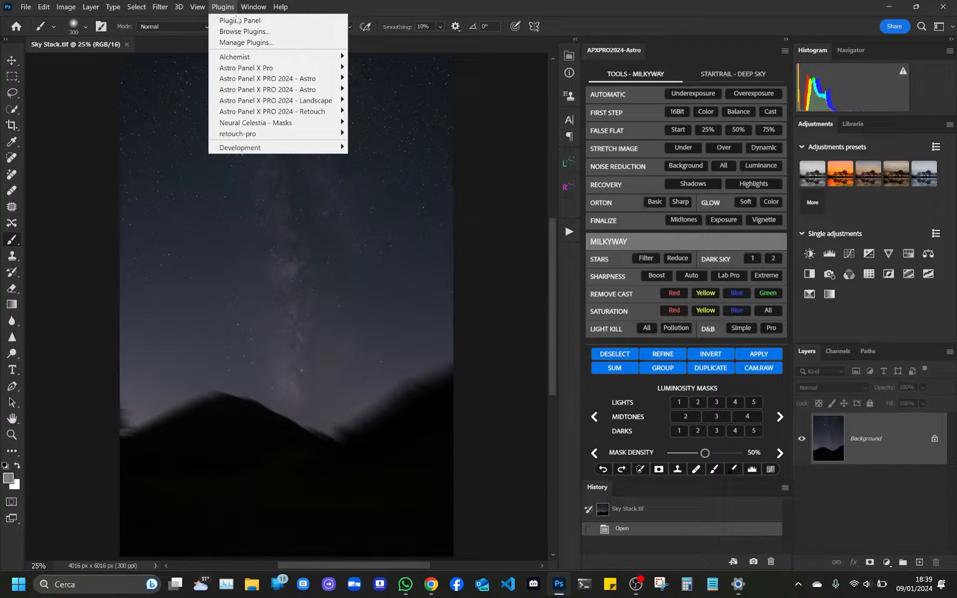
mouse_move(267, 79)
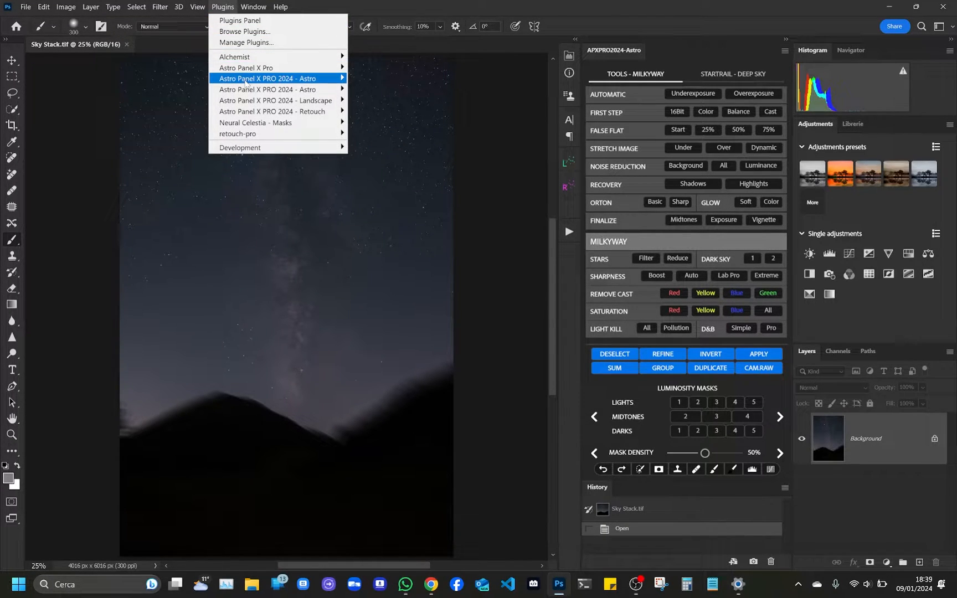
mouse_move(267, 78)
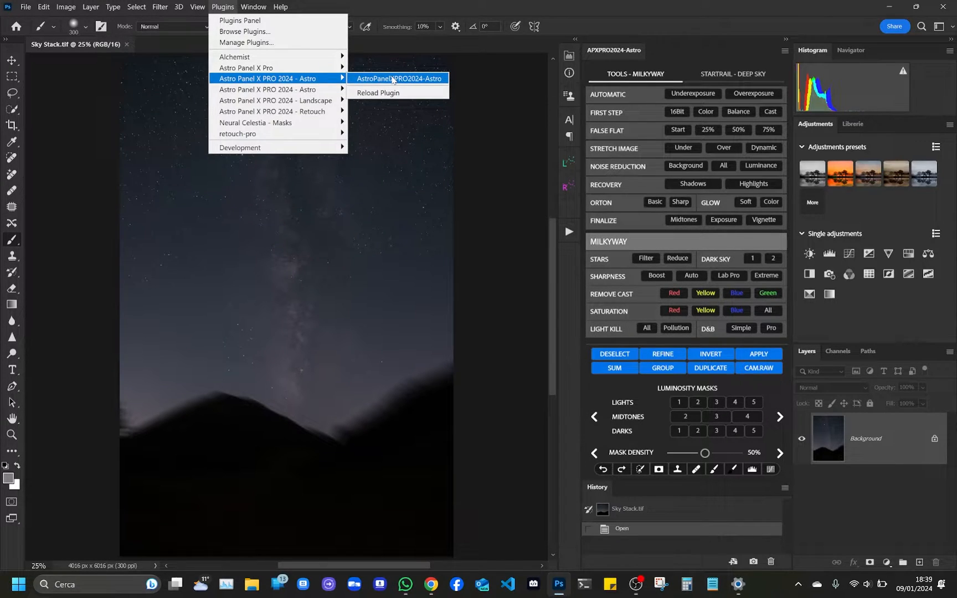
mouse_move(438, 79)
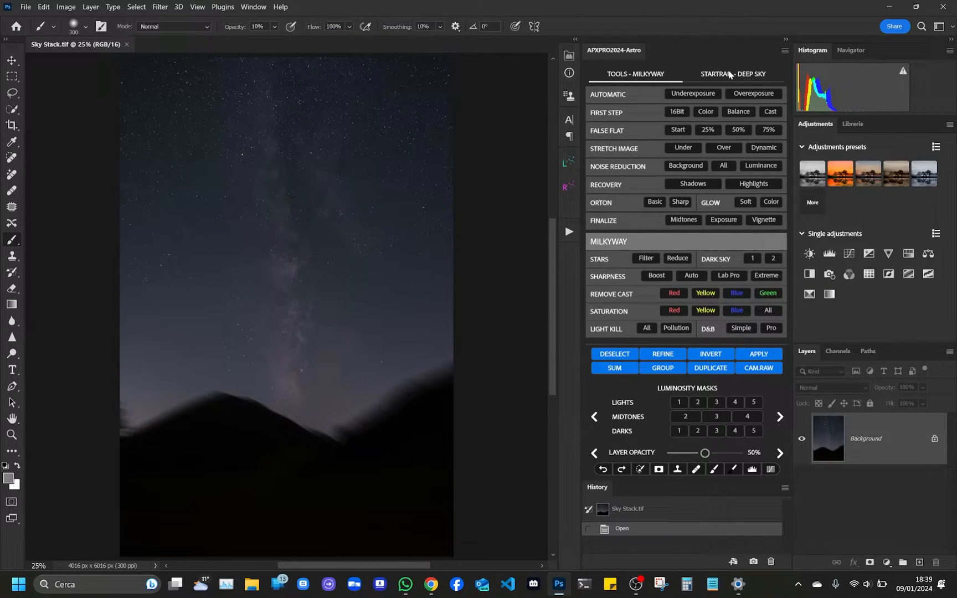
left_click(734, 75)
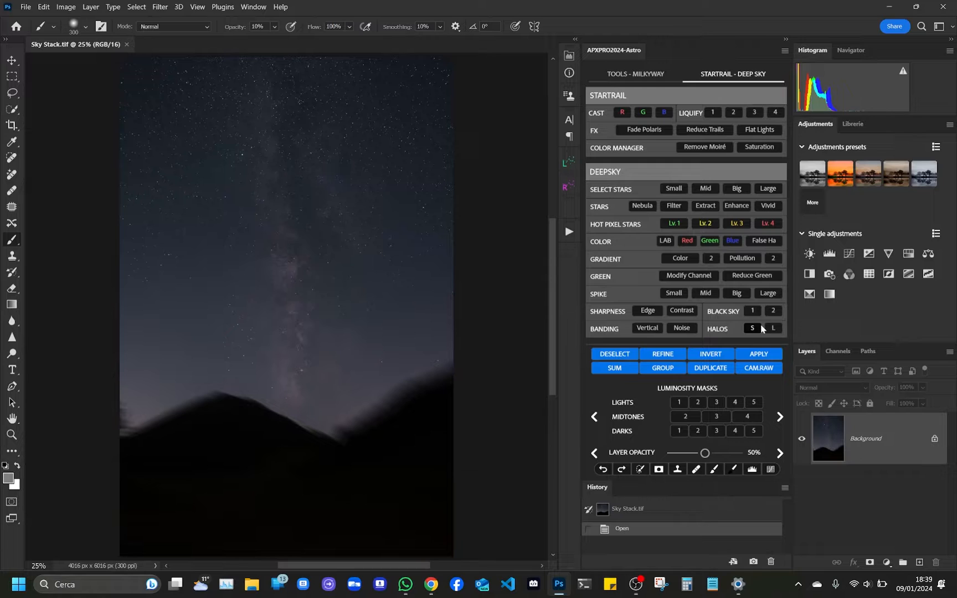
left_click(635, 74)
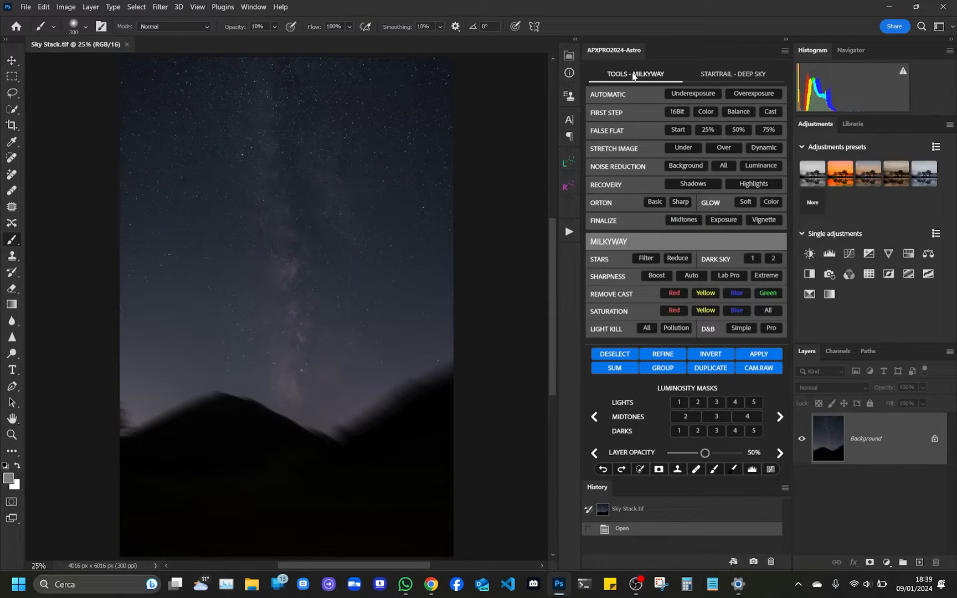
mouse_move(693, 93)
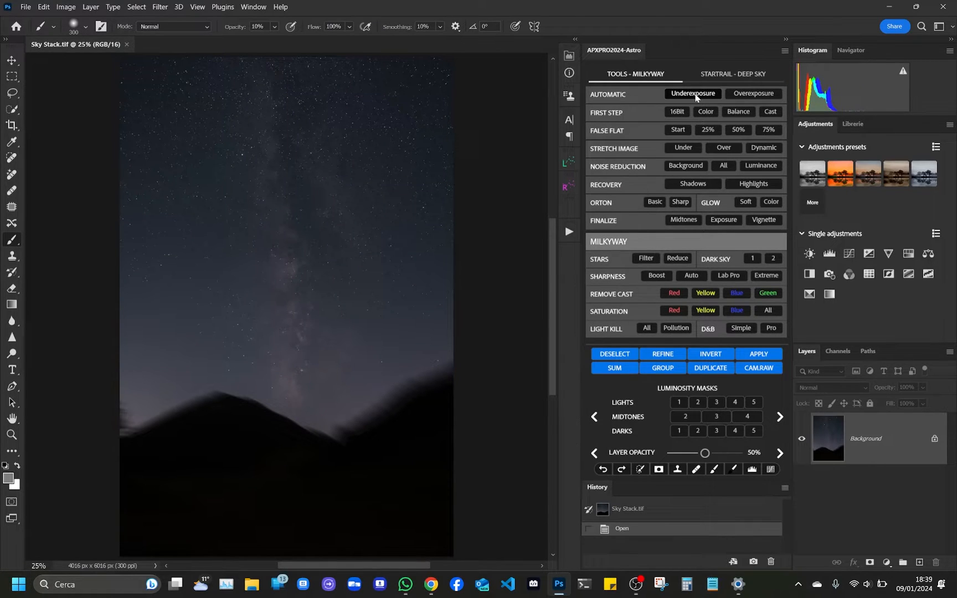
mouse_move(574, 101)
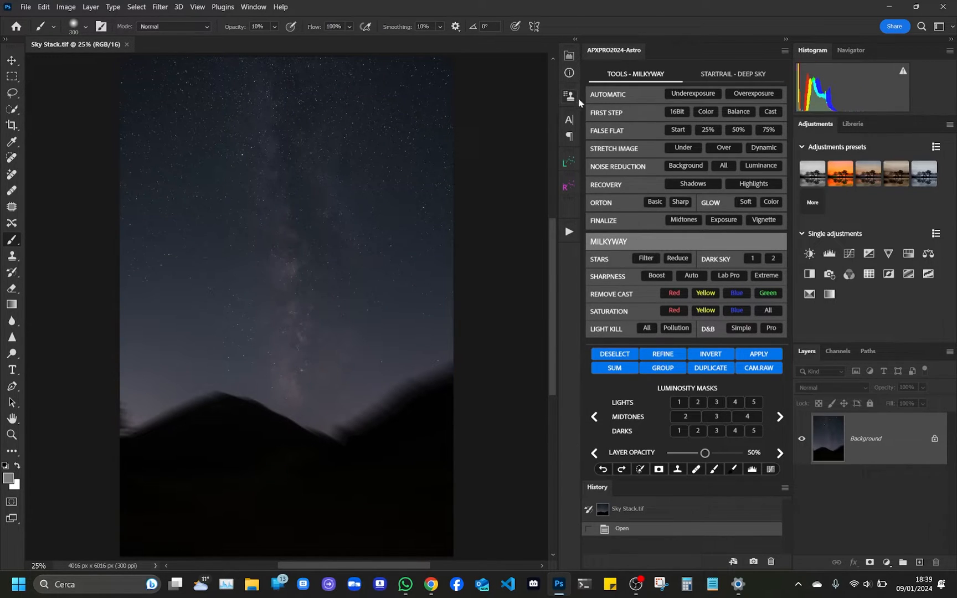
Run the Automatic Underexposure correction to brighten the night-sky photo.
left_click(692, 93)
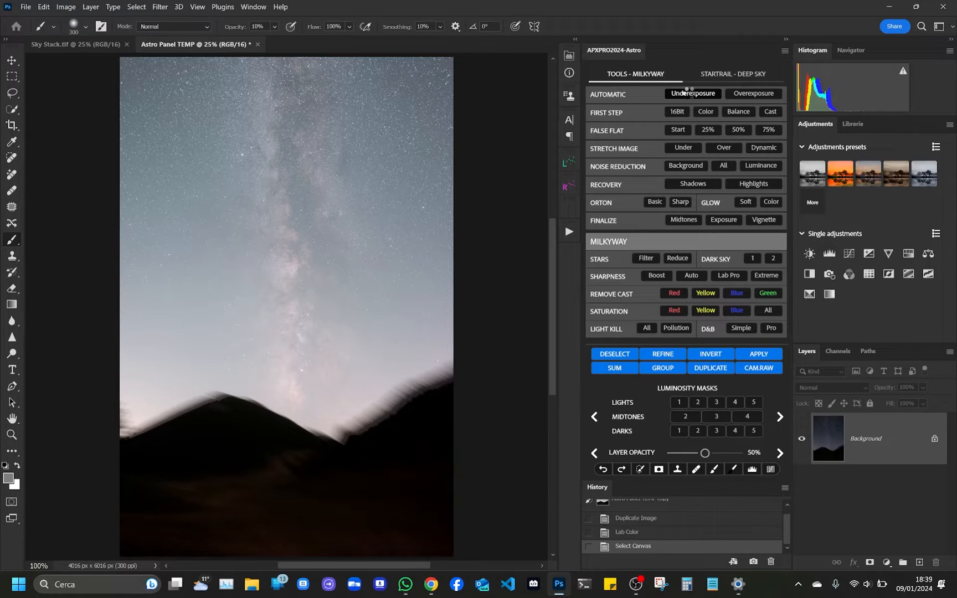
left_click(693, 93)
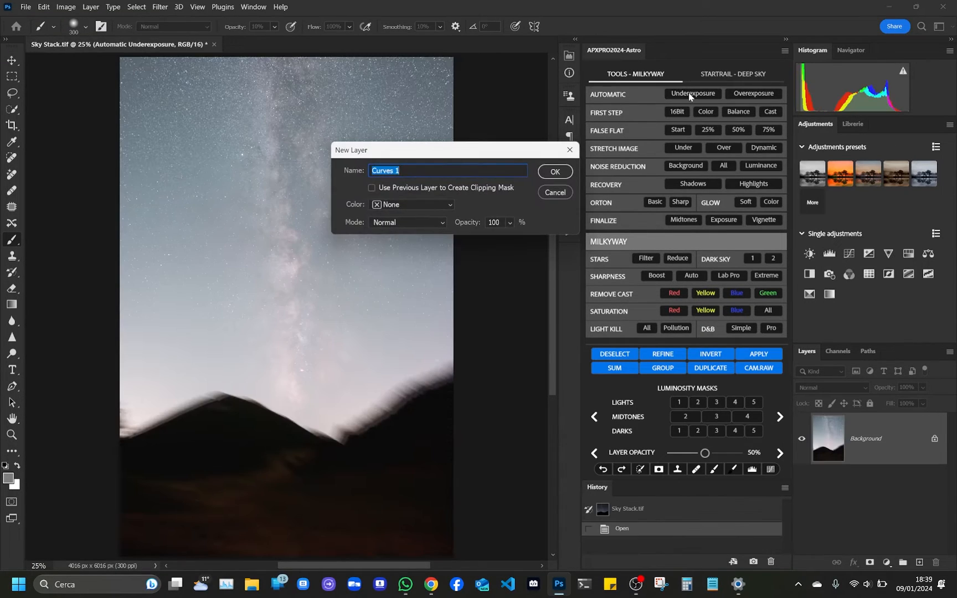
Create the Curves 1 layer and accept the steep brightening curve on the Milky Way.
left_click(553, 172)
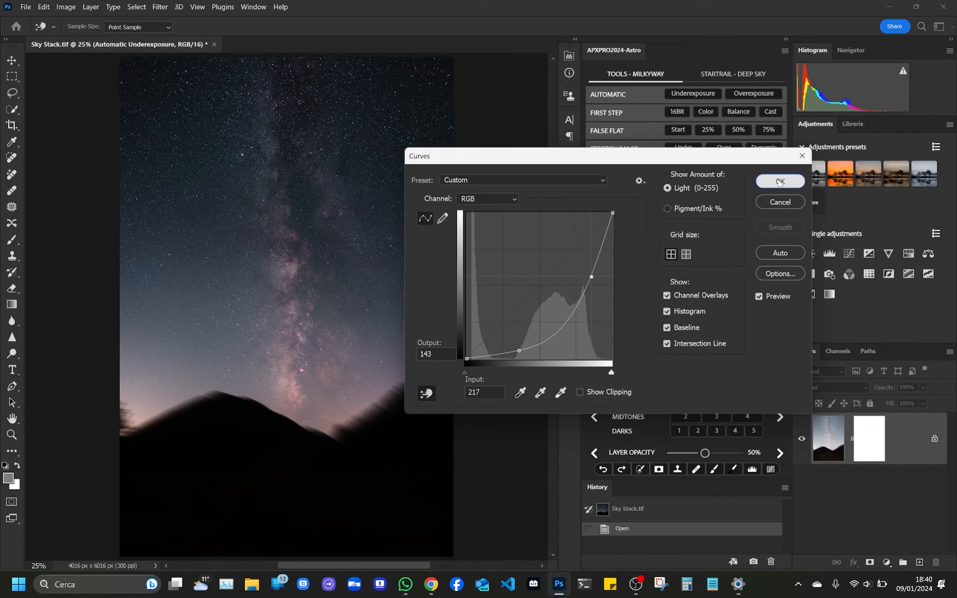
left_click(779, 181)
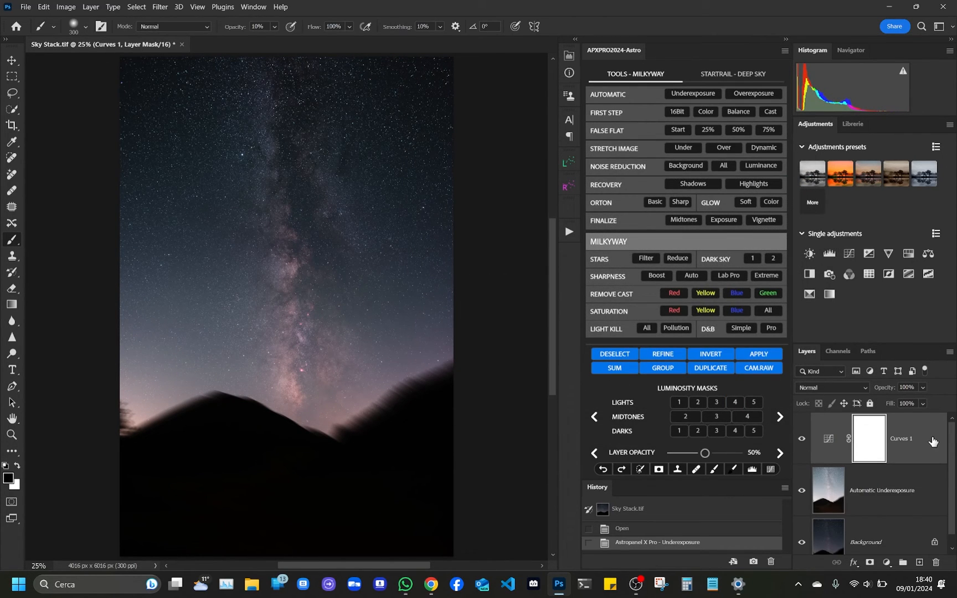